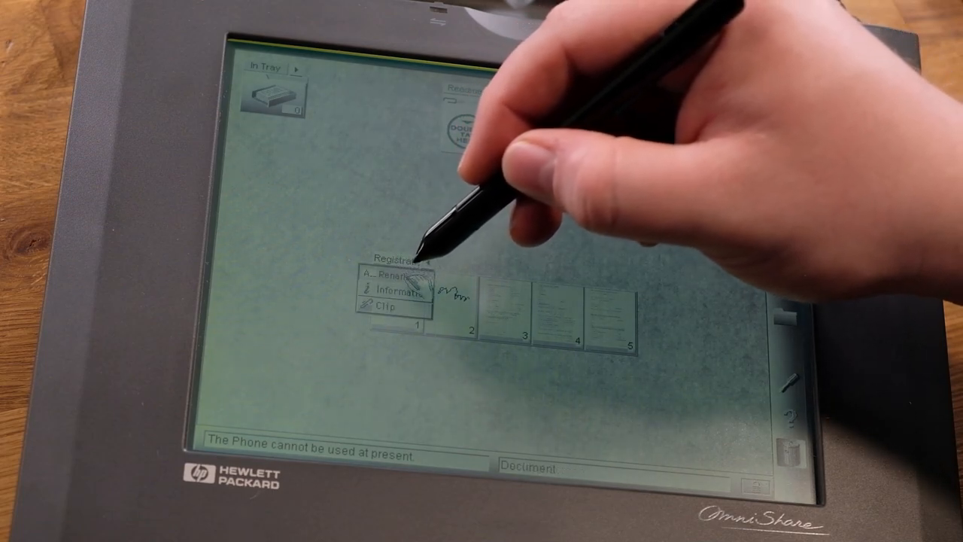
- Hold the Registration page and drop it on the Waste Basket to trigger the delete prompt
{"action": "left_click", "coordinate": [391, 272]}
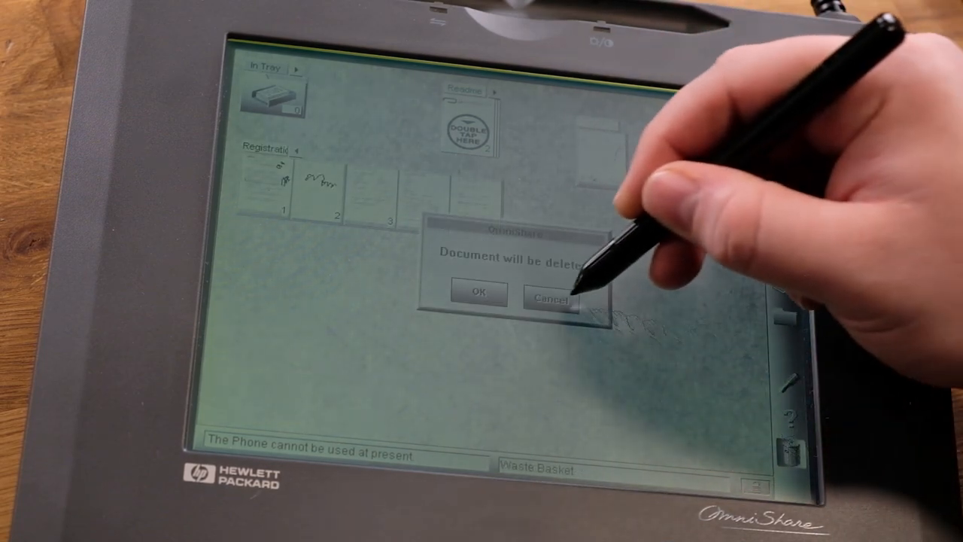
{"action": "left_click", "coordinate": [476, 292]}
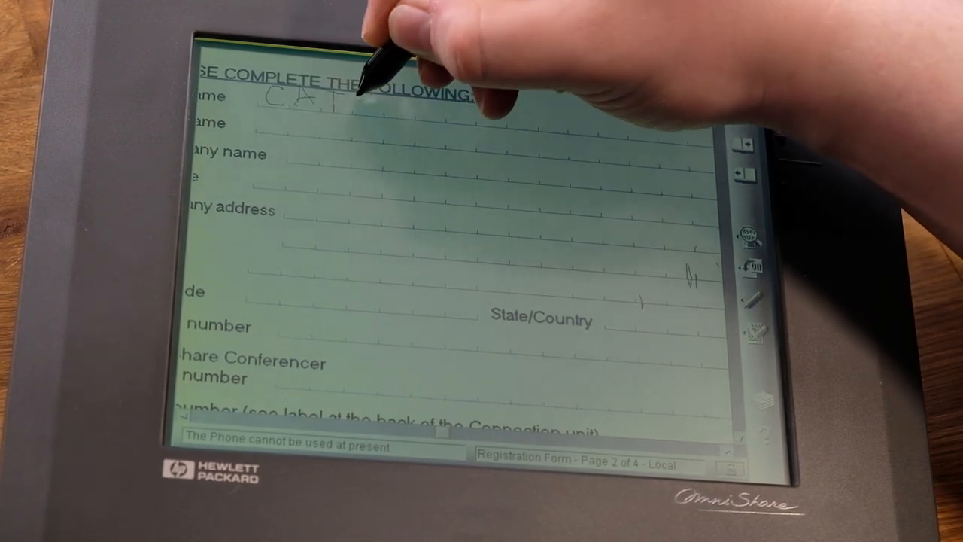
- Handwrite CATHODE on the first name line and RAY DUDE on the second
{"action": "type", "text": "CATHO"}
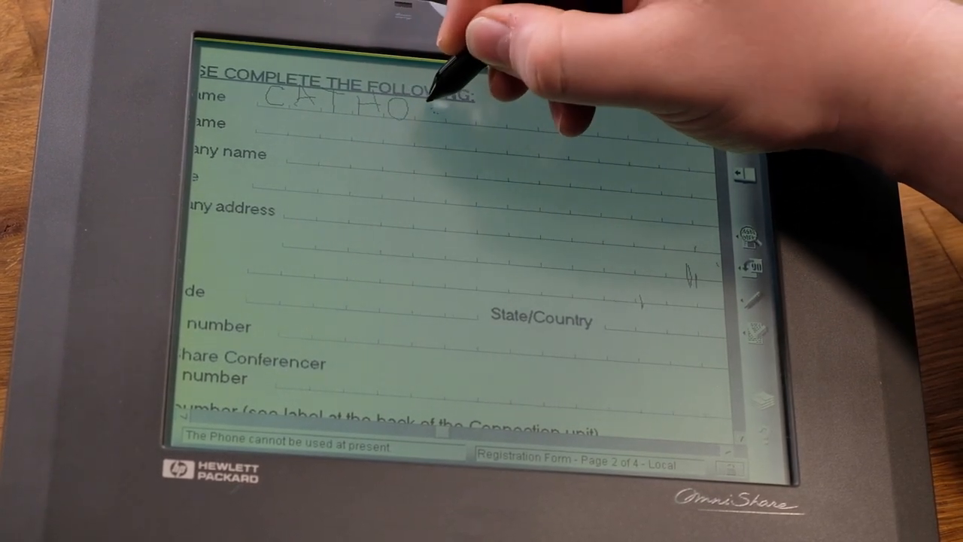
{"action": "type", "text": "RAY"}
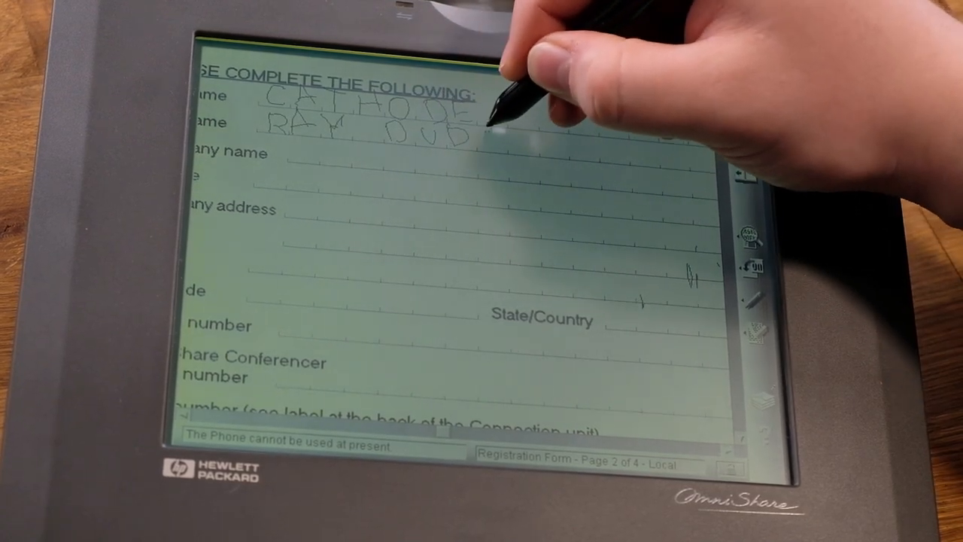
{"action": "type", "text": "DUDE"}
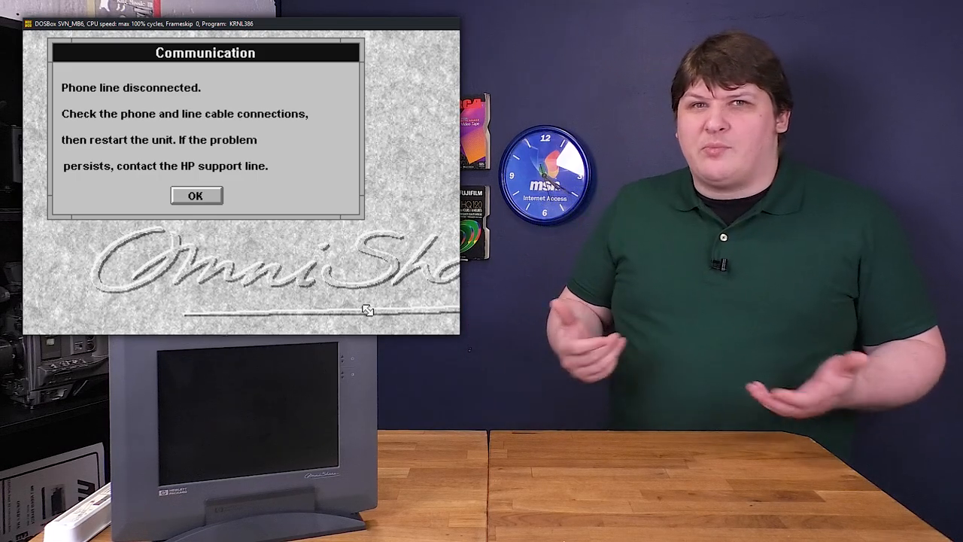
- Launch HP OmniShare in DOSBox until the disconnected phone line warning appears
{"action": "left_click", "coordinate": [195, 196]}
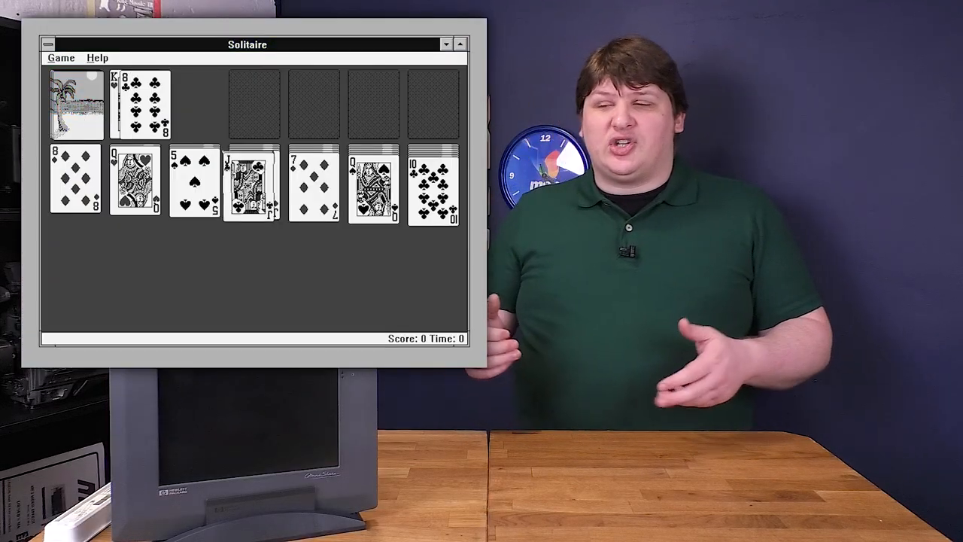
- Drag the jack of clubs onto another tableau column
{"action": "left_click_drag", "start_coordinate": [253, 184], "coordinate": [323, 256]}
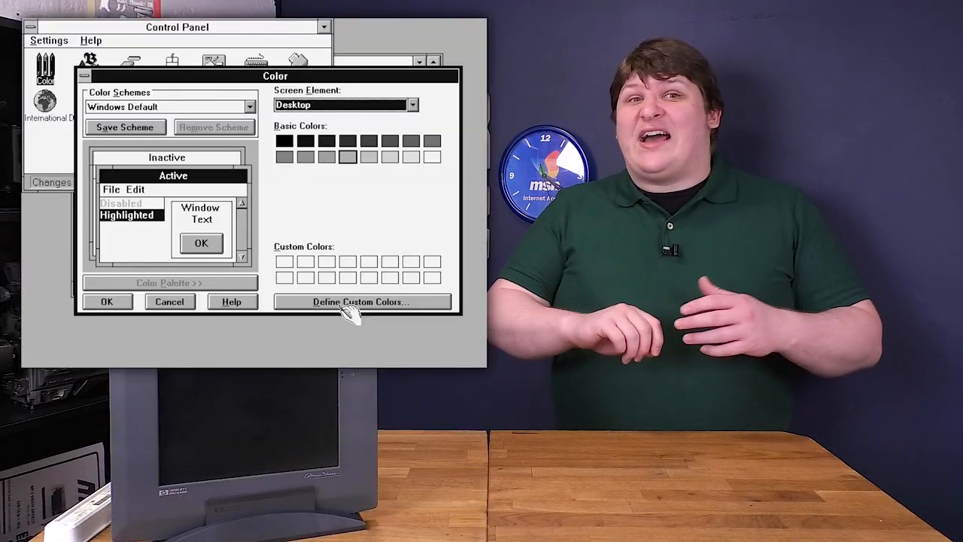
- Open Define Custom Colors and pick a blue of Red 53, Green 53, Blue 238 from the spectrum
{"action": "left_click", "coordinate": [362, 302]}
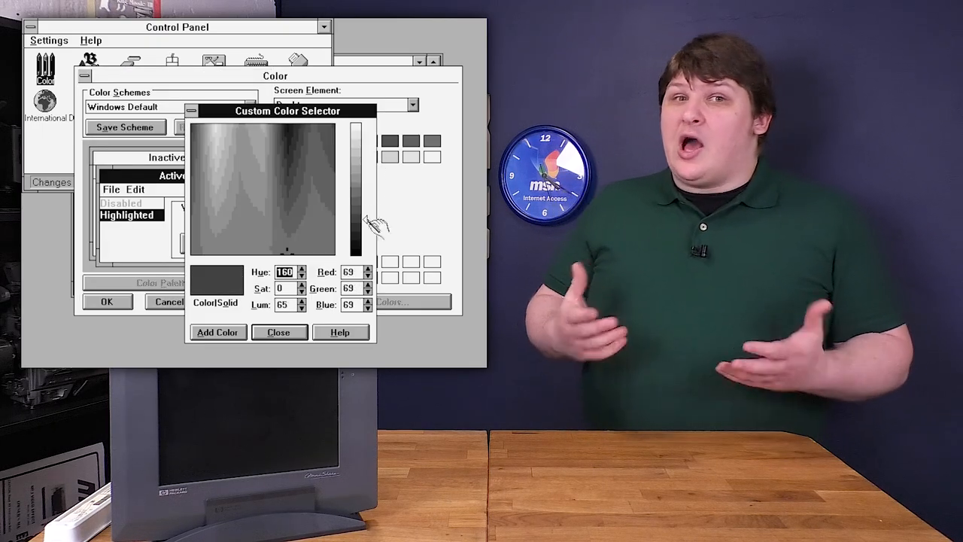
{"action": "left_click", "coordinate": [267, 210]}
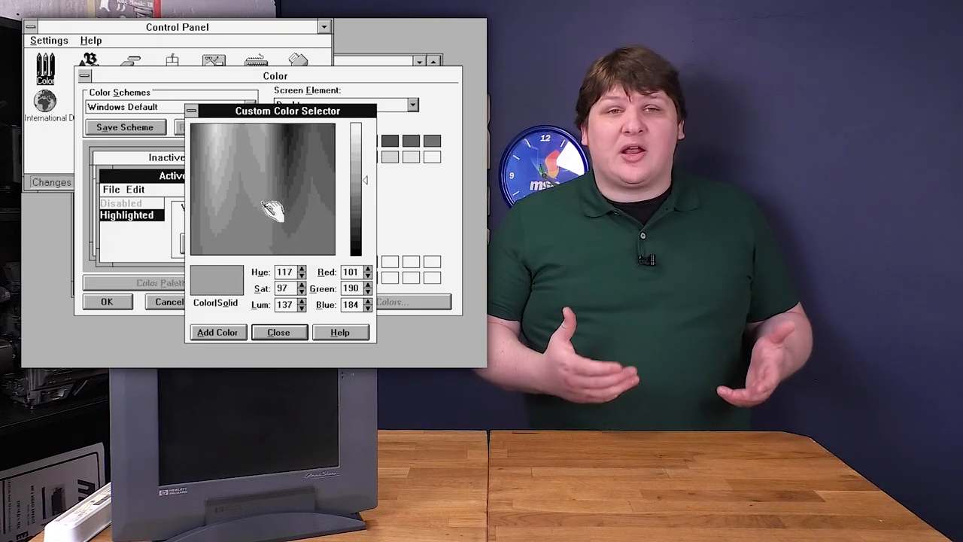
{"action": "left_click", "coordinate": [270, 157]}
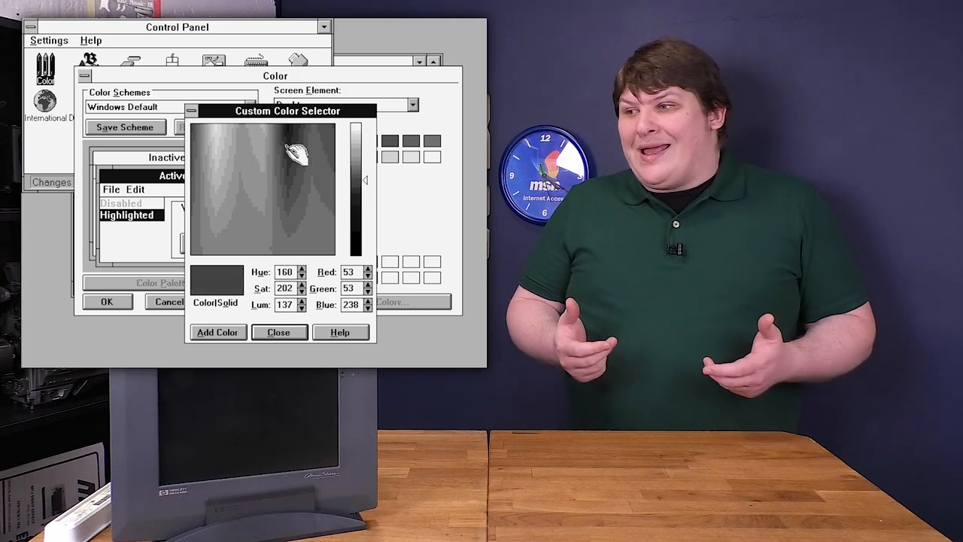